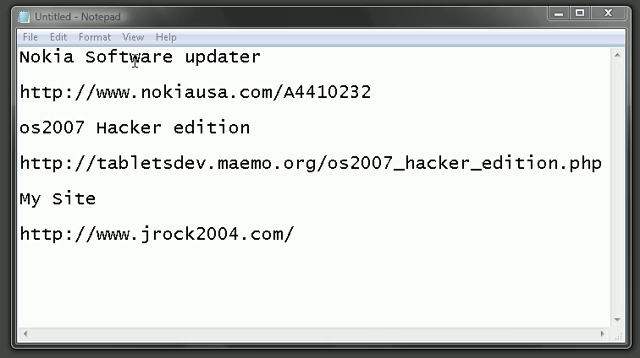
pyautogui.moveTo(100, 78)
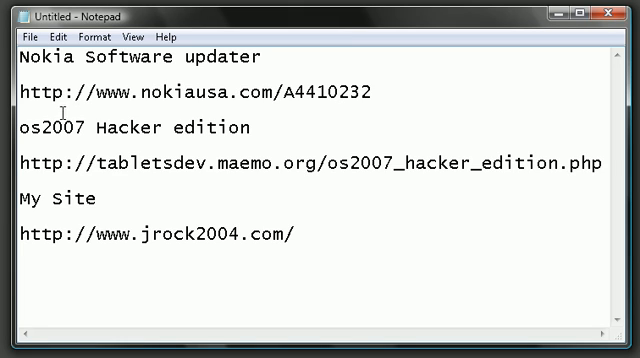
pyautogui.moveTo(78, 128)
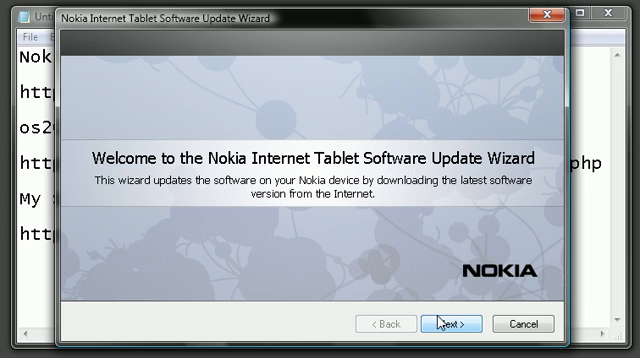
# Advance past the welcome and Preparation pages to the device connection page.
pyautogui.click(451, 323)
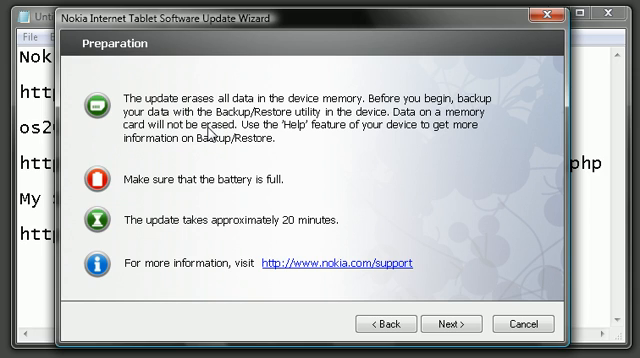
pyautogui.moveTo(296, 222)
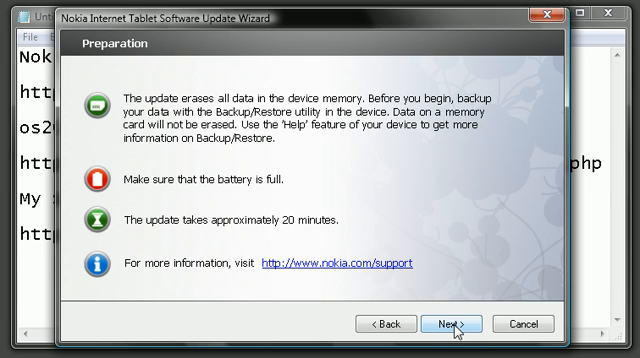
pyautogui.click(450, 324)
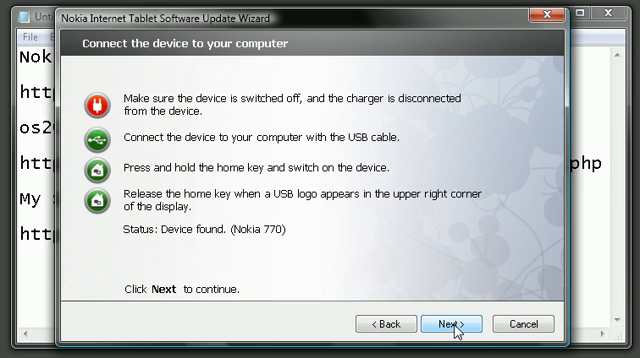
pyautogui.moveTo(280, 170)
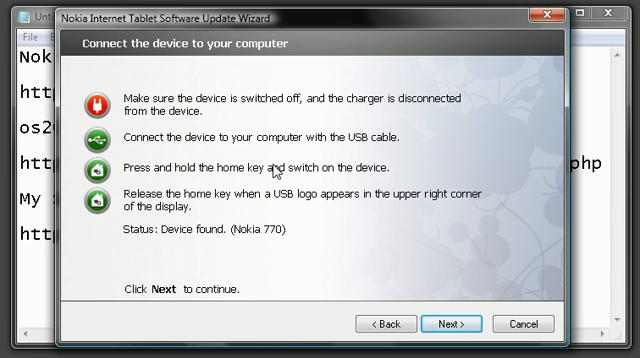
pyautogui.moveTo(210, 237)
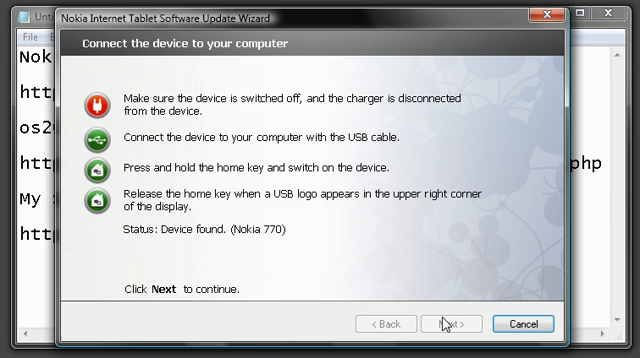
# Continue with the found Nokia 770 to the ready-to-update summary.
pyautogui.click(451, 323)
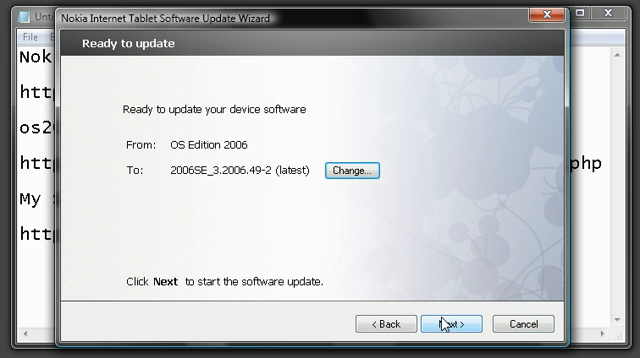
pyautogui.moveTo(205, 155)
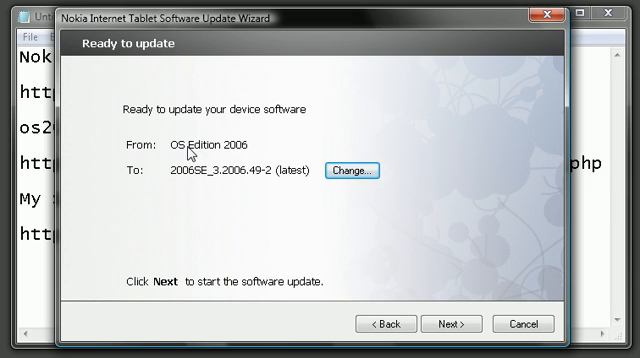
pyautogui.moveTo(204, 180)
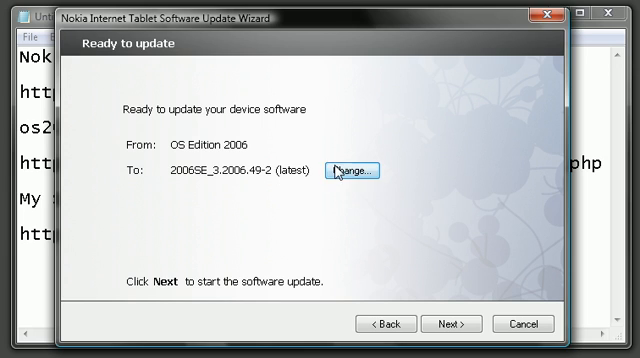
# Open the file chooser to pick a different software image from Sw Updates.
pyautogui.click(357, 169)
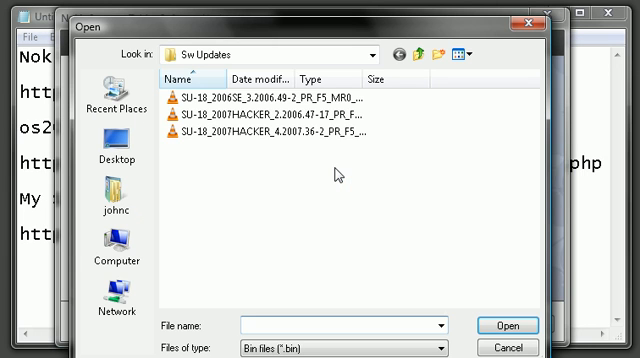
pyautogui.moveTo(310, 121)
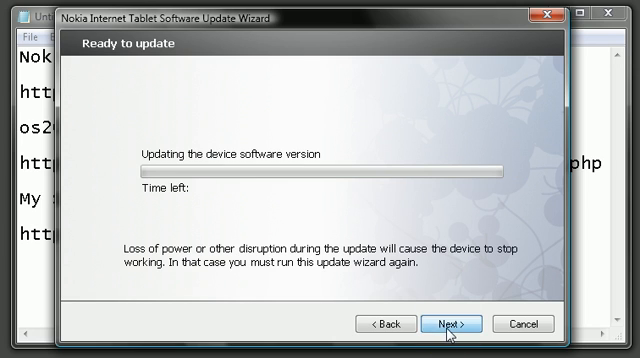
pyautogui.click(451, 324)
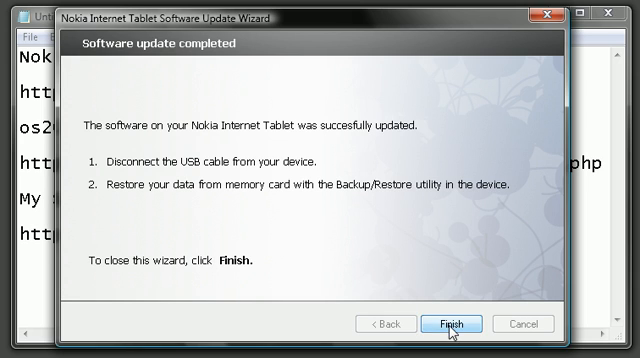
# Finish the completed update and close the wizard.
pyautogui.click(453, 322)
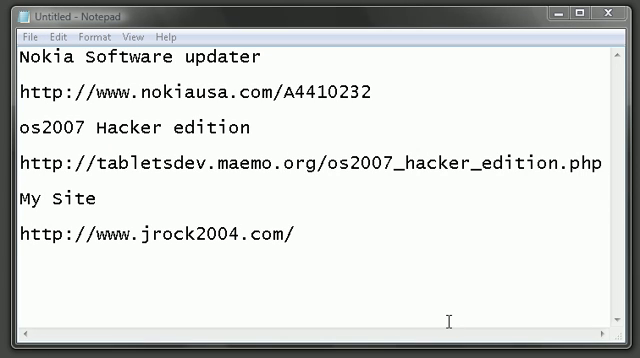